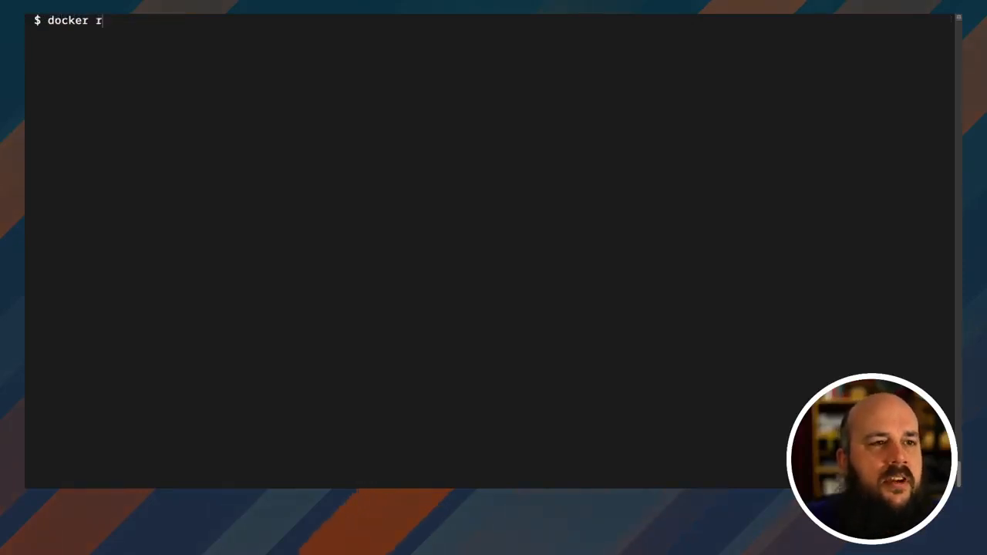
Step: Begin the docker run command with port 6379:6379, detached mode, and container name redis6
type("un")
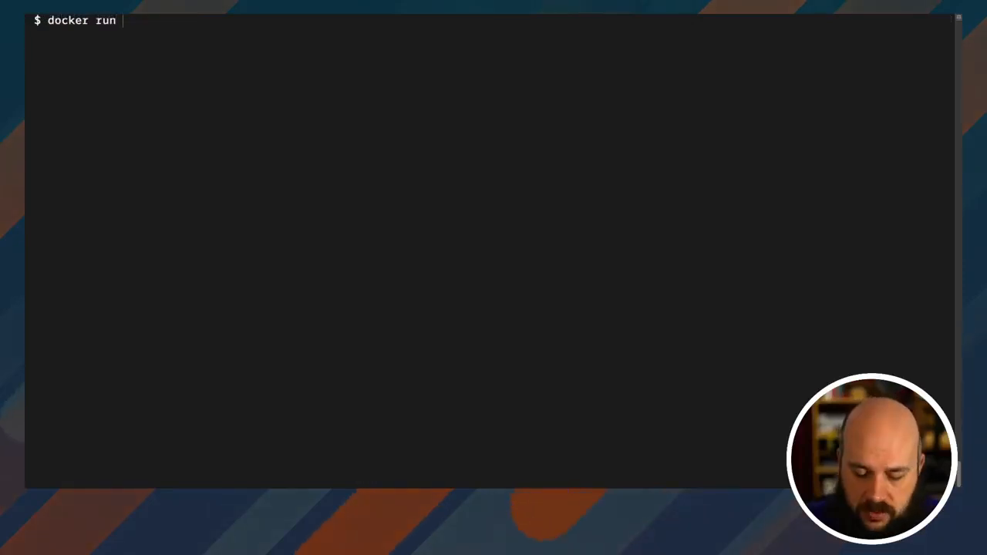
type("-p")
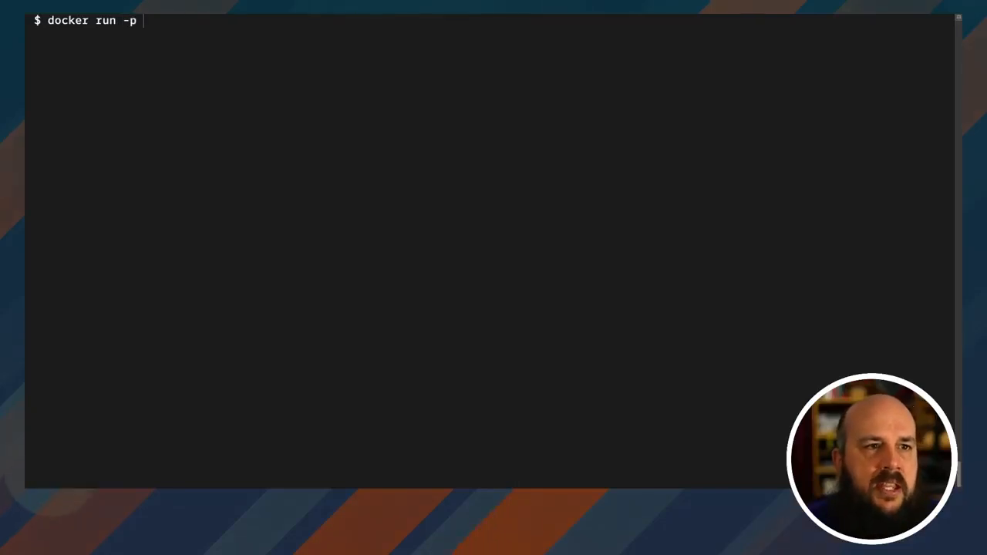
type("6379:")
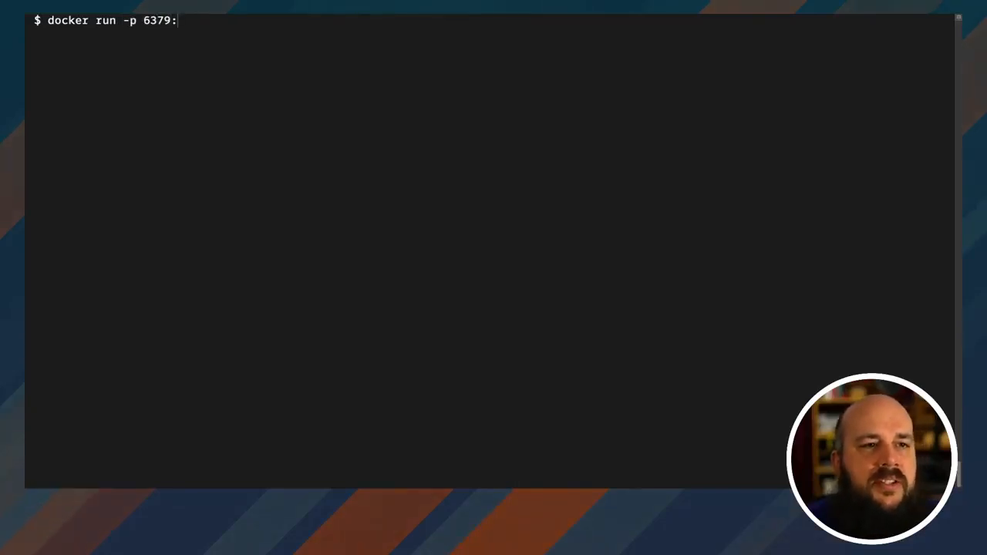
type("6379")
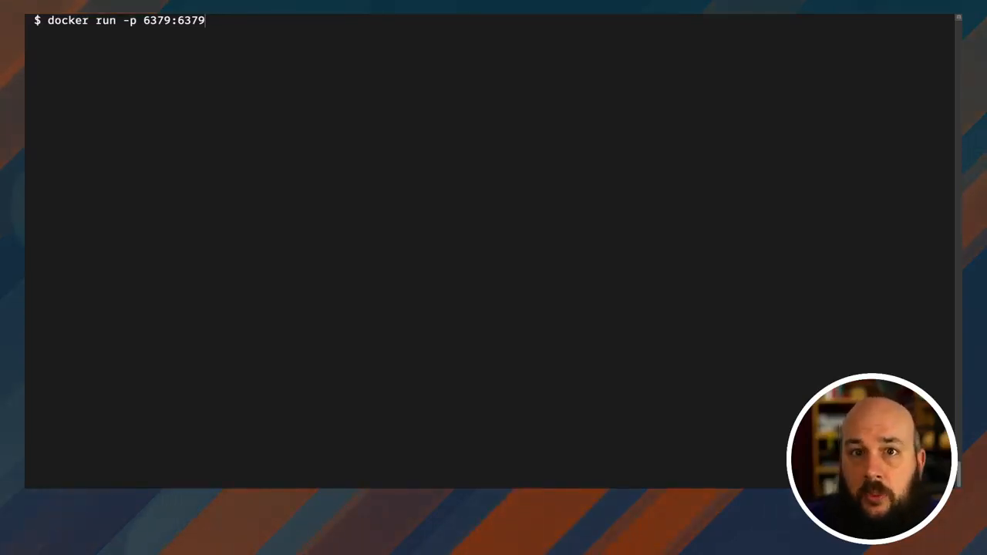
type("-d")
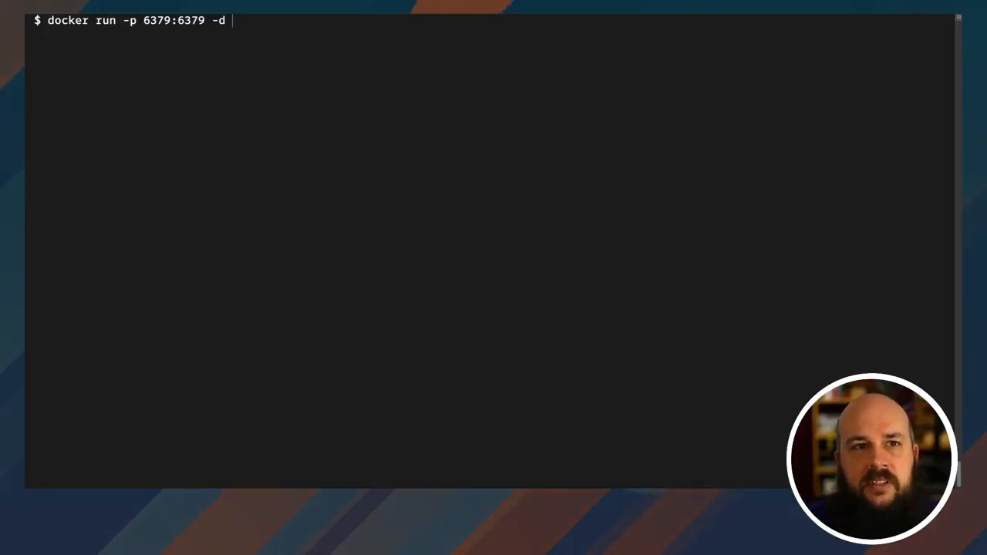
type("--")
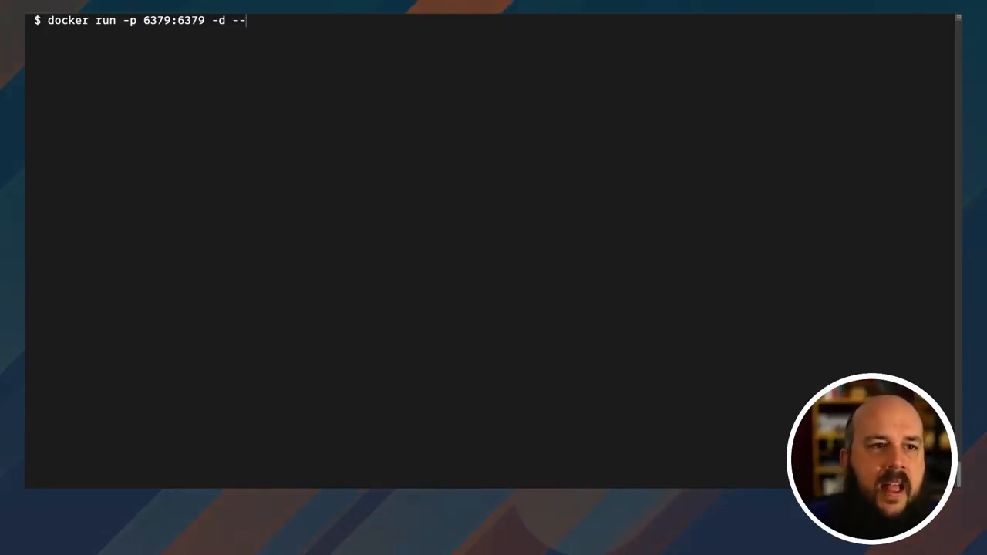
type("name")
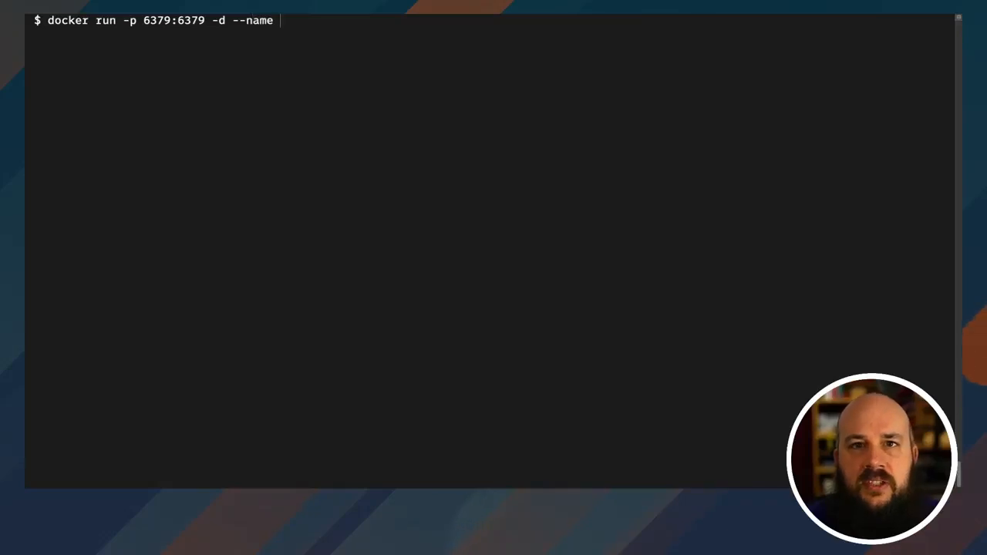
type("redis")
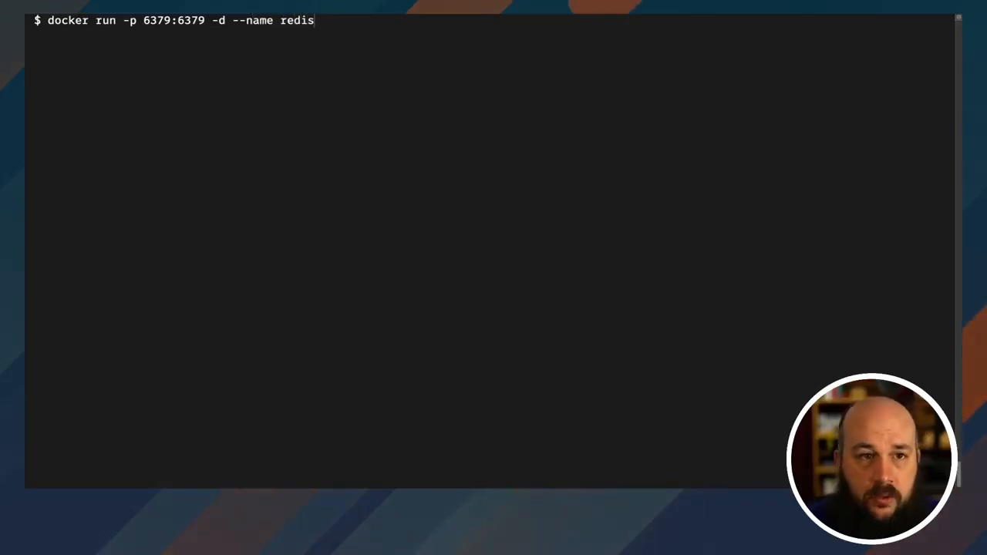
type("6")
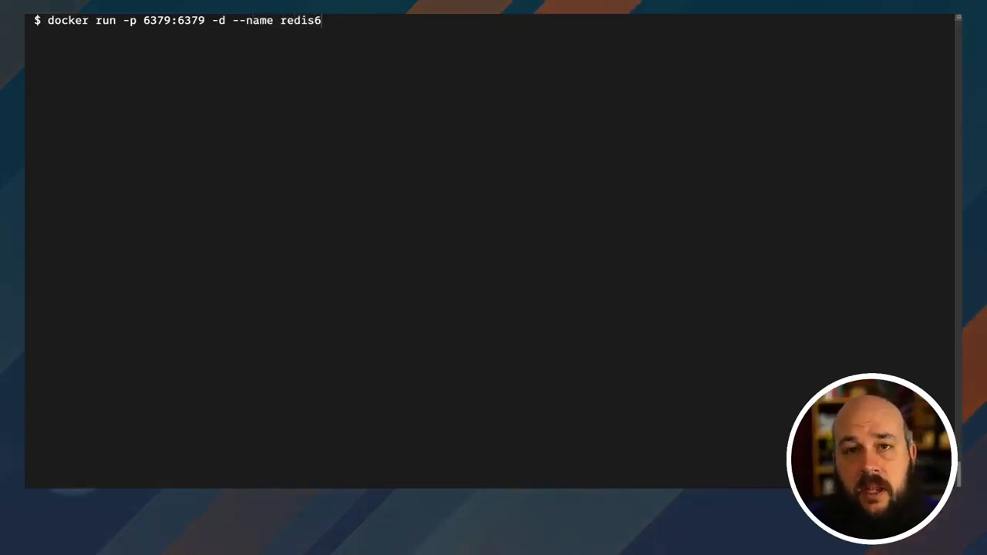
Step: Set the image to redis:latest, briefly trying tag 5.0.11 before reverting to latest
type("redis")
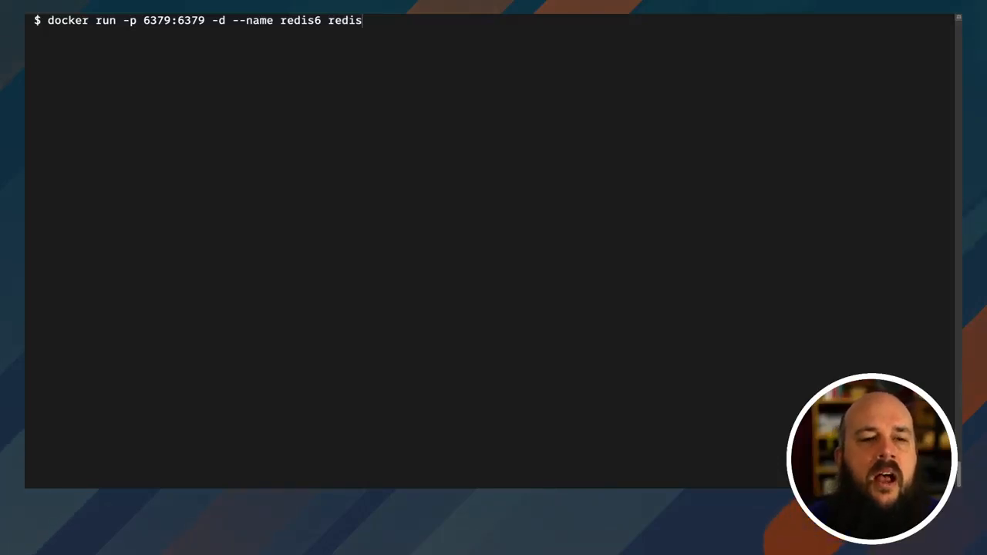
type(":l")
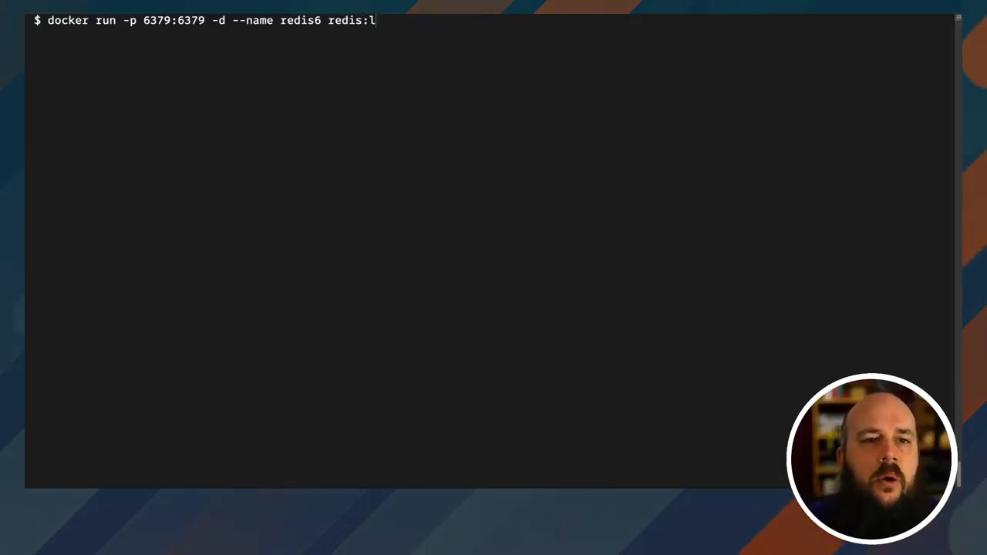
type("atest")
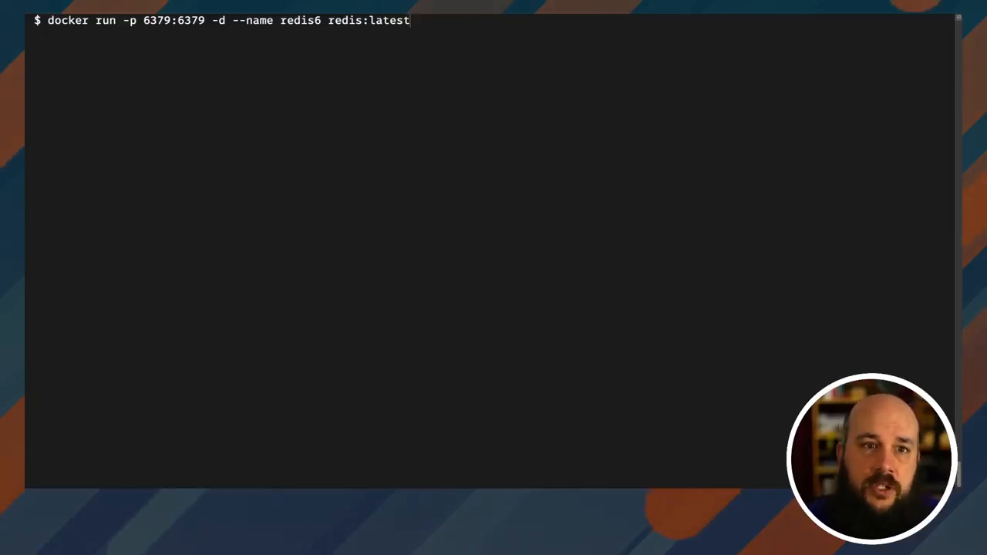
key("backspace")
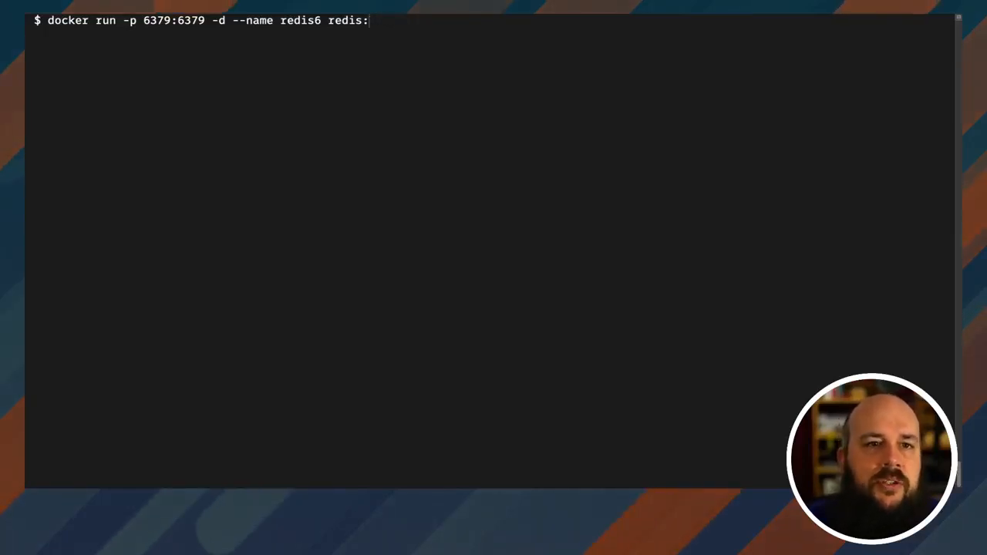
type("5.0.11")
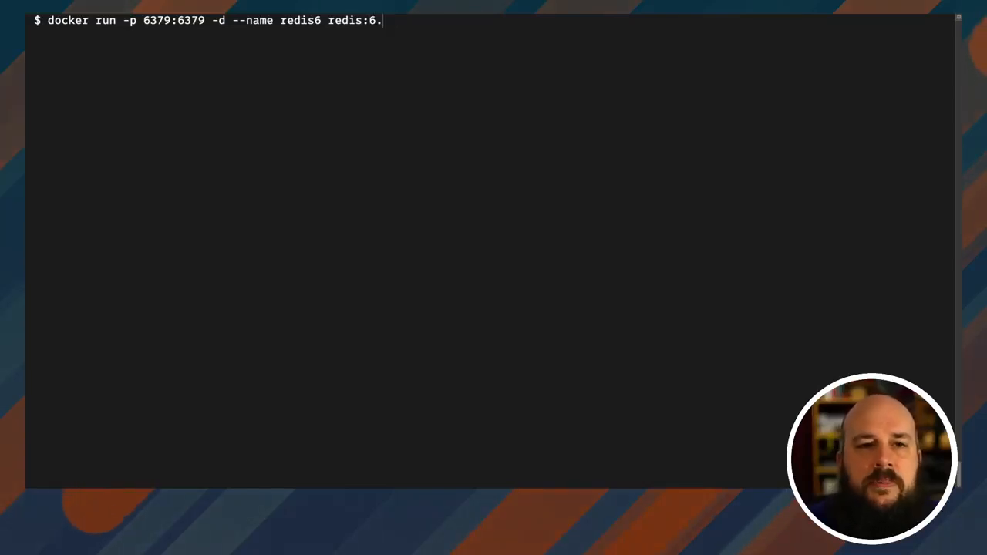
type("latest")
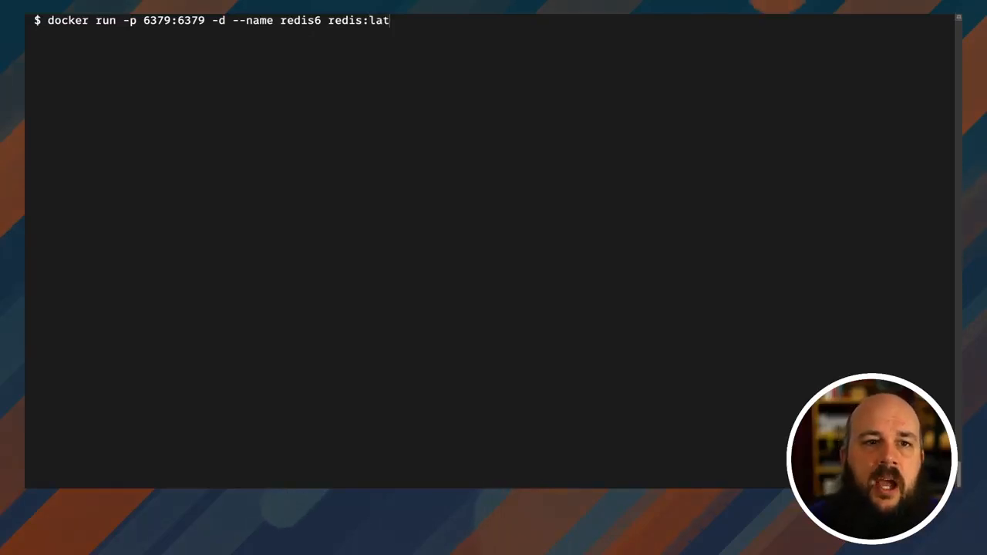
type("est")
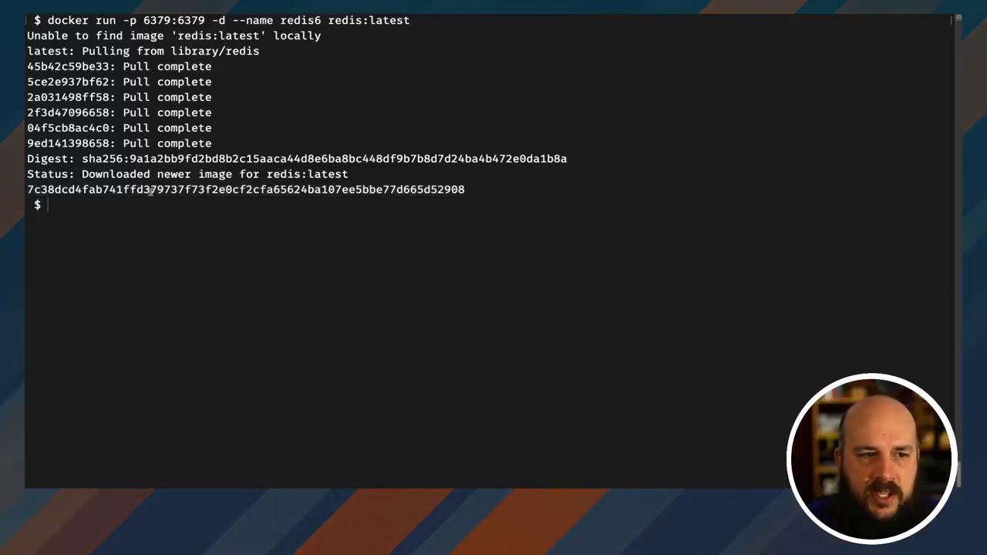
Step: List containers with docker ps and highlight redis6's 6379 port mapping
type("docker ps")
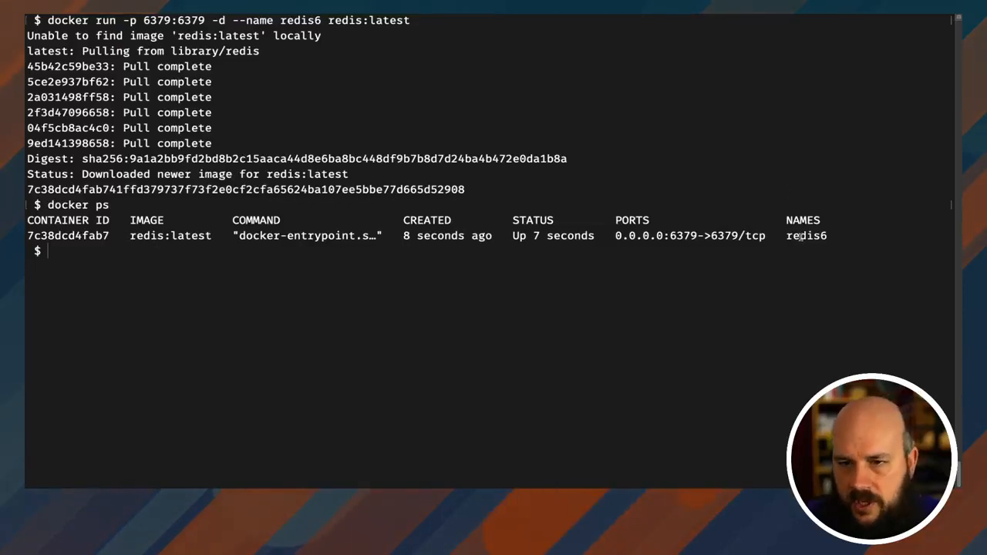
double_click(642, 236)
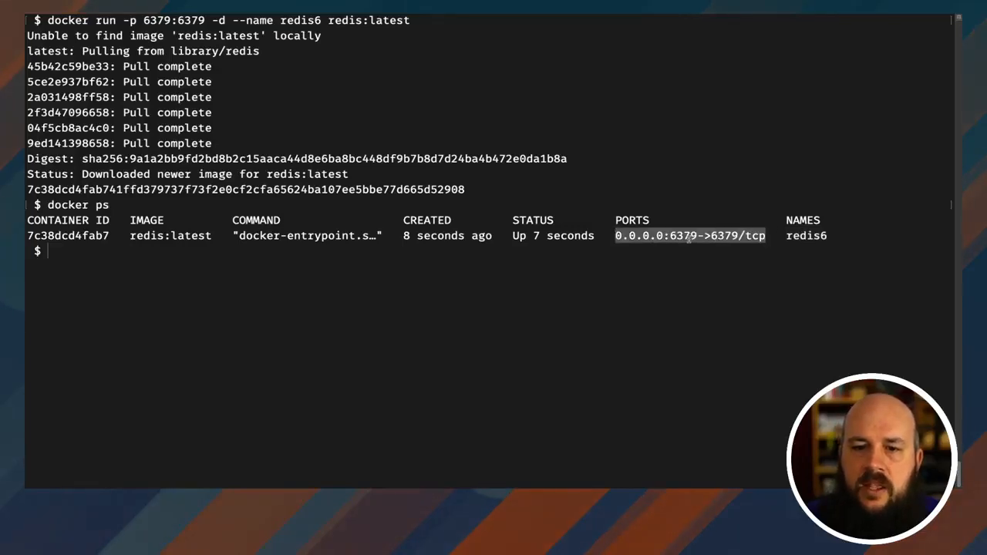
mouse_move(609, 258)
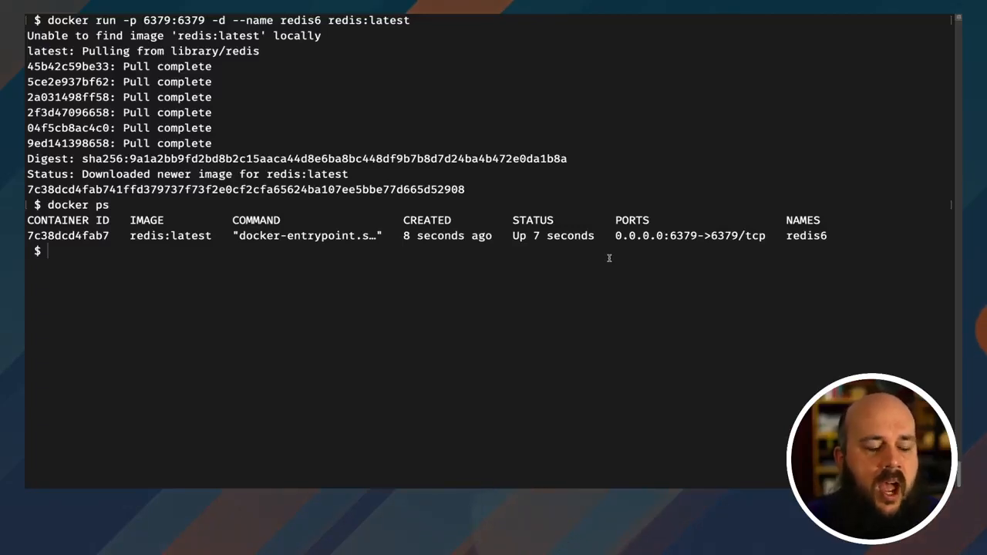
Step: Open a shell inside the container with docker exec -it redis6 sh
type("docker exec =")
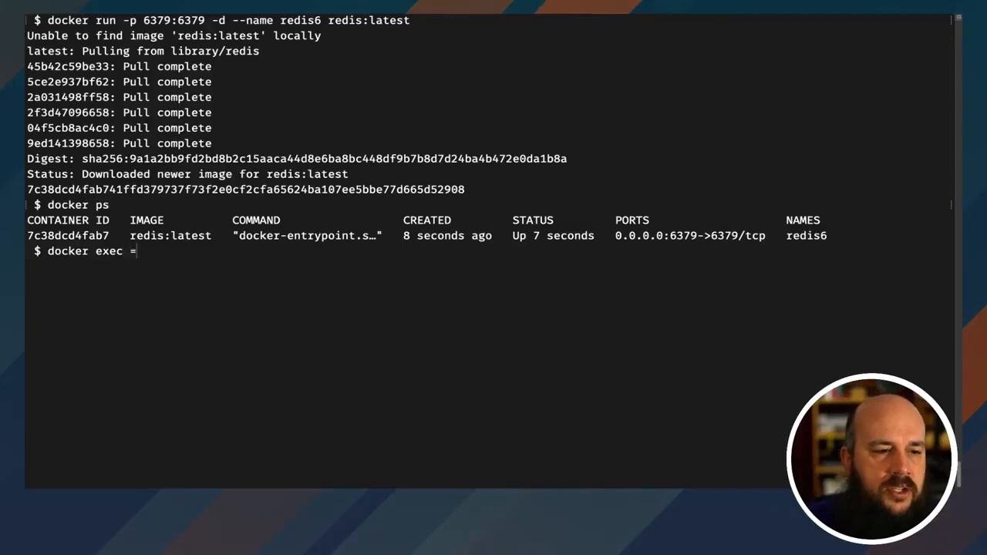
type("-it")
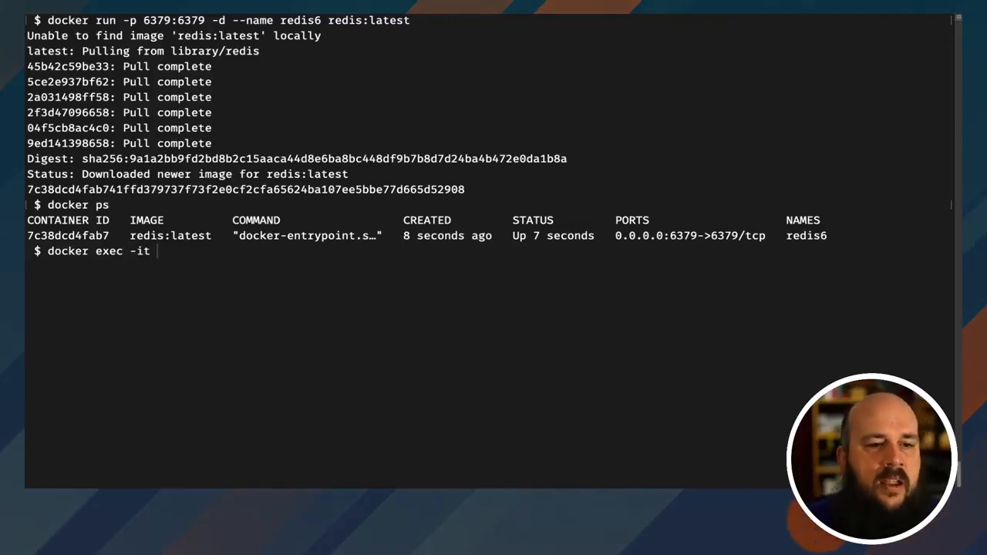
type("redis6")
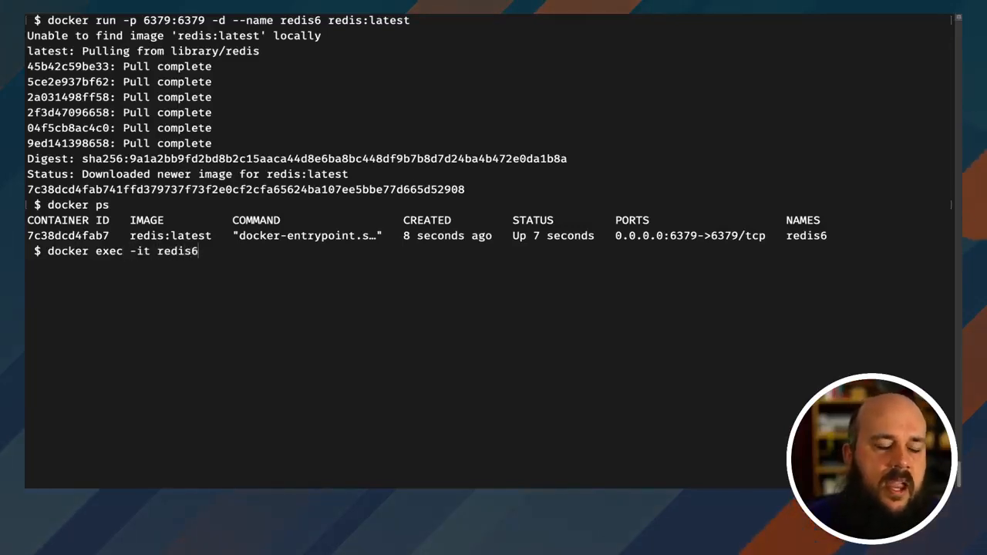
type("sh")
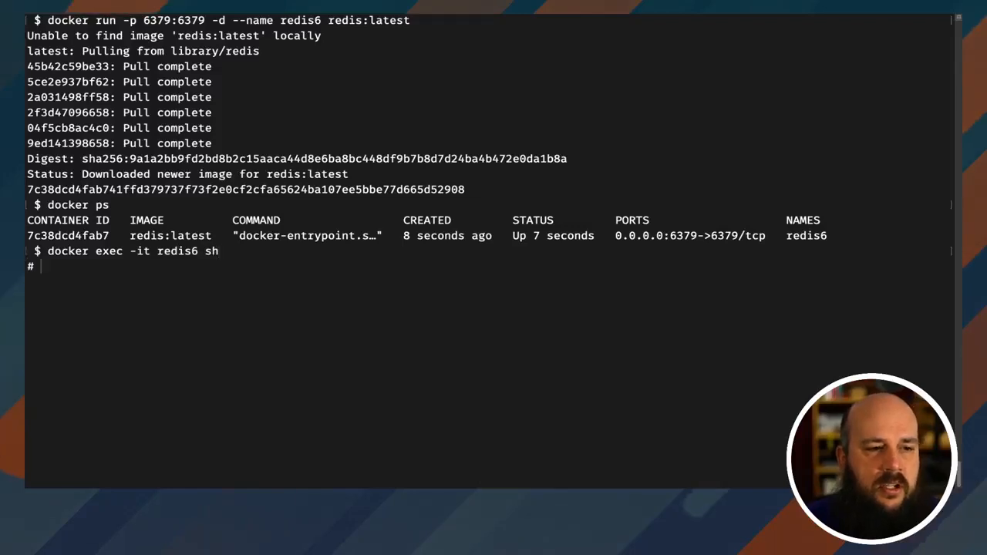
Step: Start redis-cli, ping the server for PONG, and begin an info query
type("redis-cli")
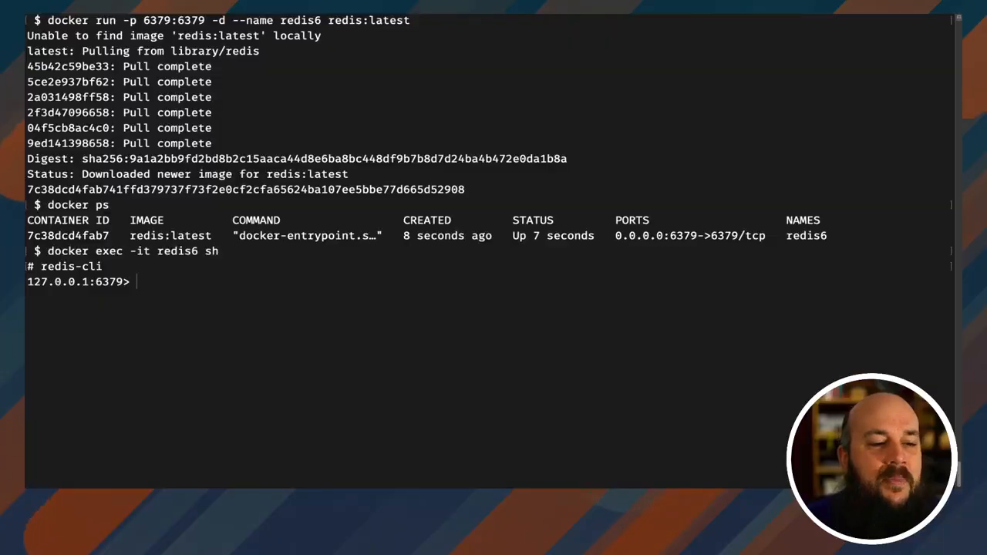
type("ping")
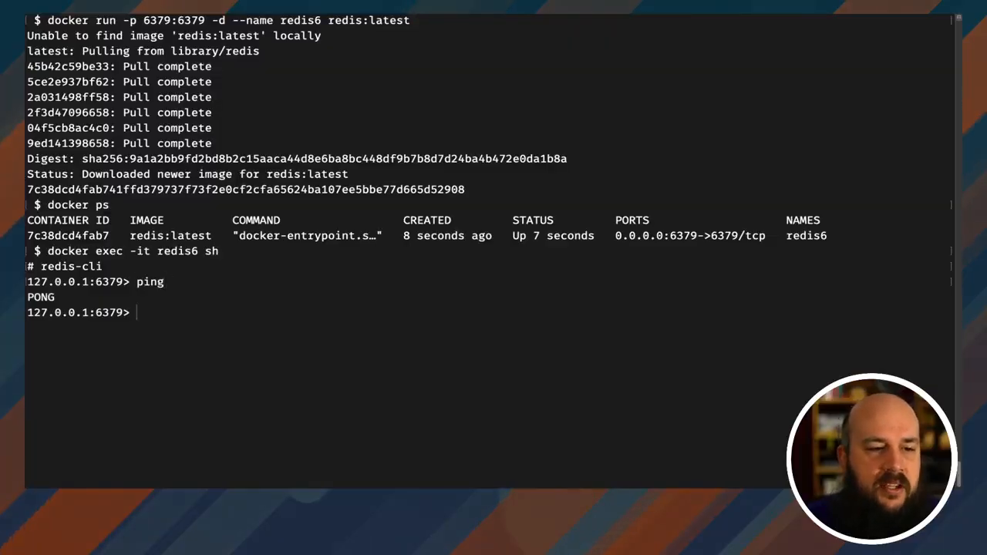
type("info server")
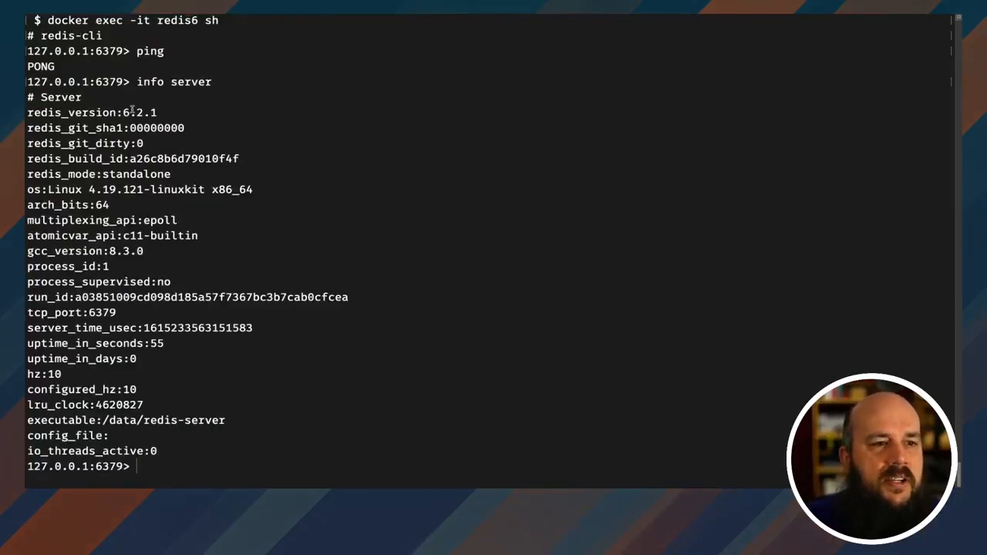
Step: Highlight the redis_version 6.2.1 line, then exit redis-cli
double_click(91, 112)
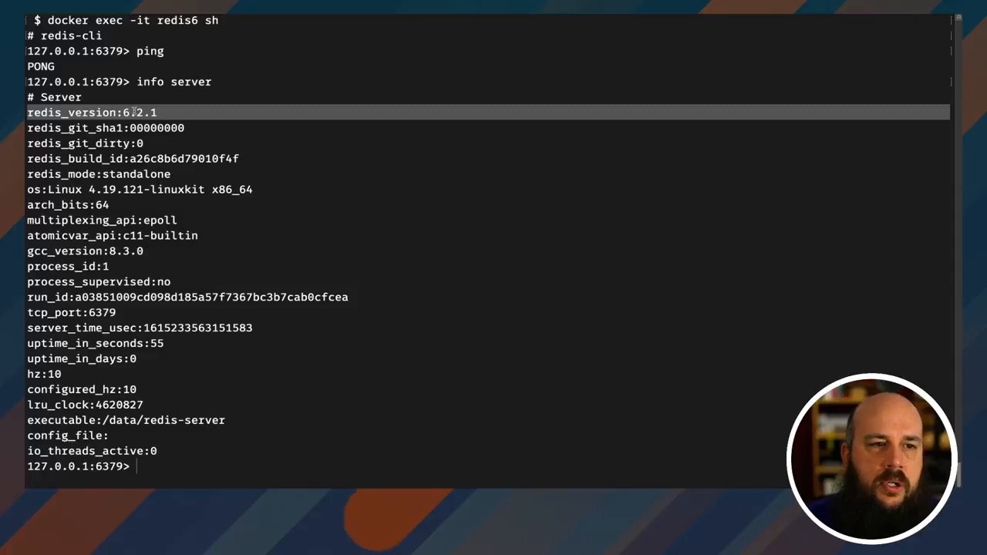
mouse_move(183, 458)
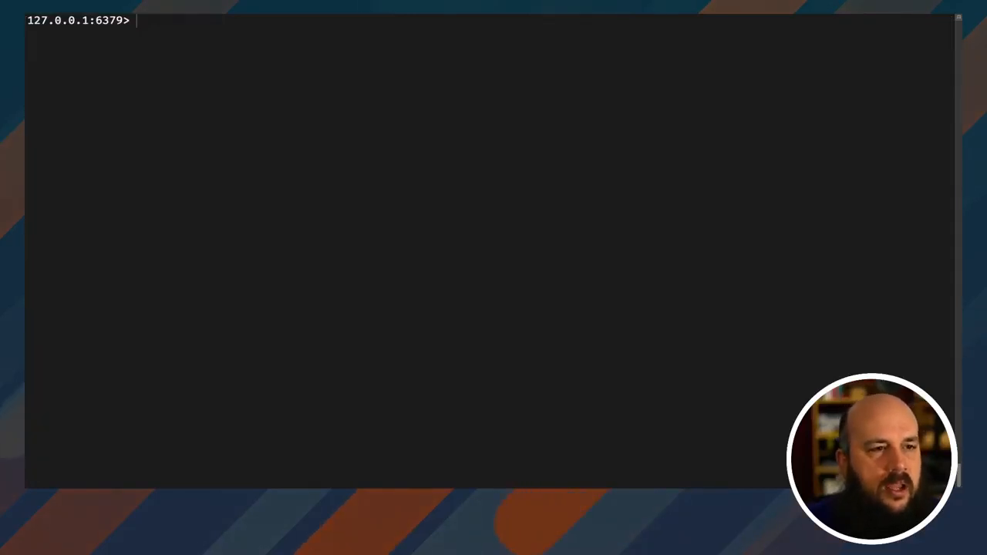
type("exit")
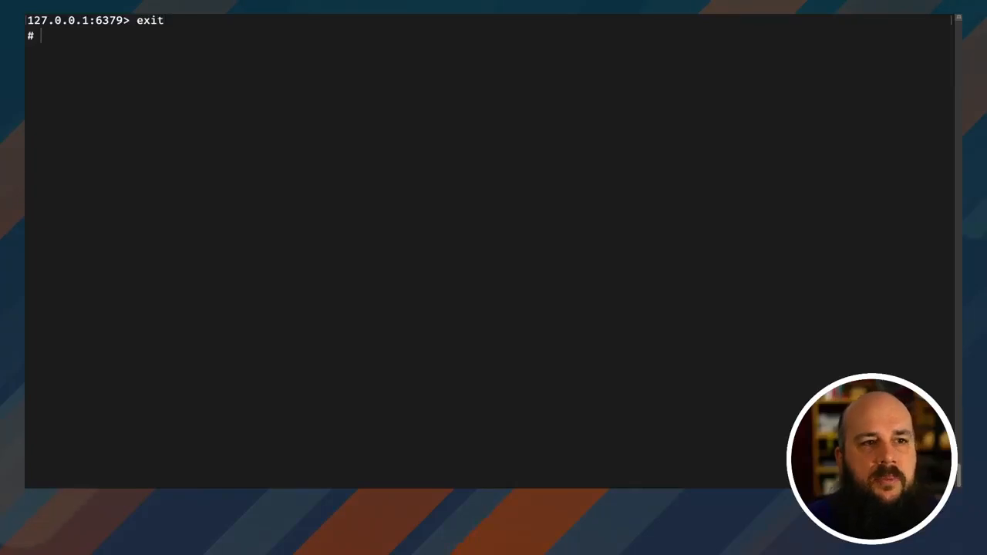
Step: Exit the container shell, run redis-cli from the host, and ping the server
type("exit")
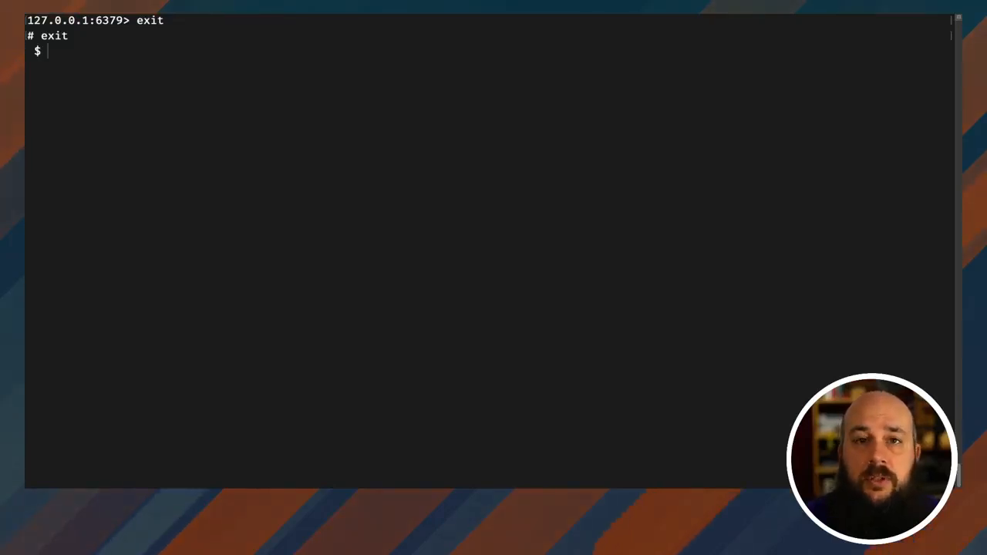
type("redis-cli")
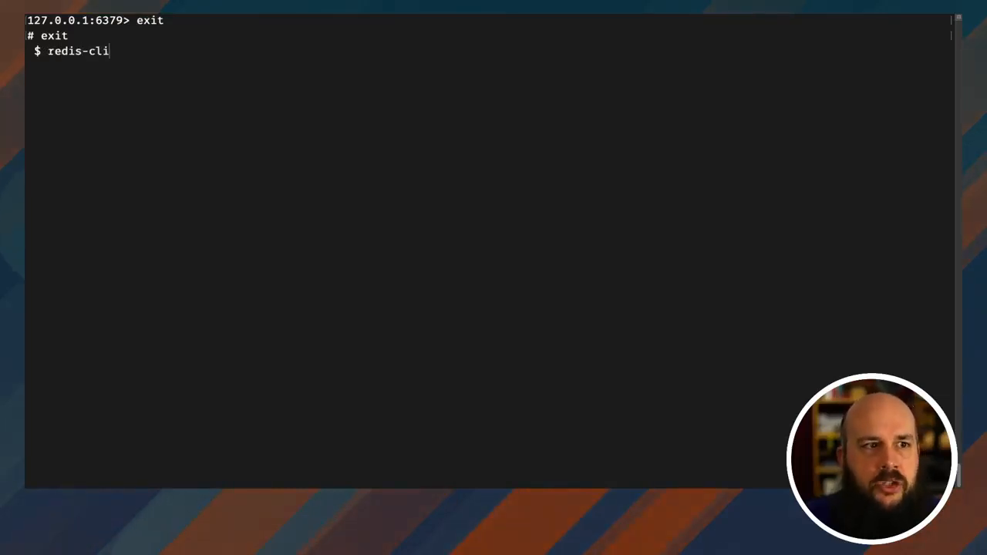
key("Enter")
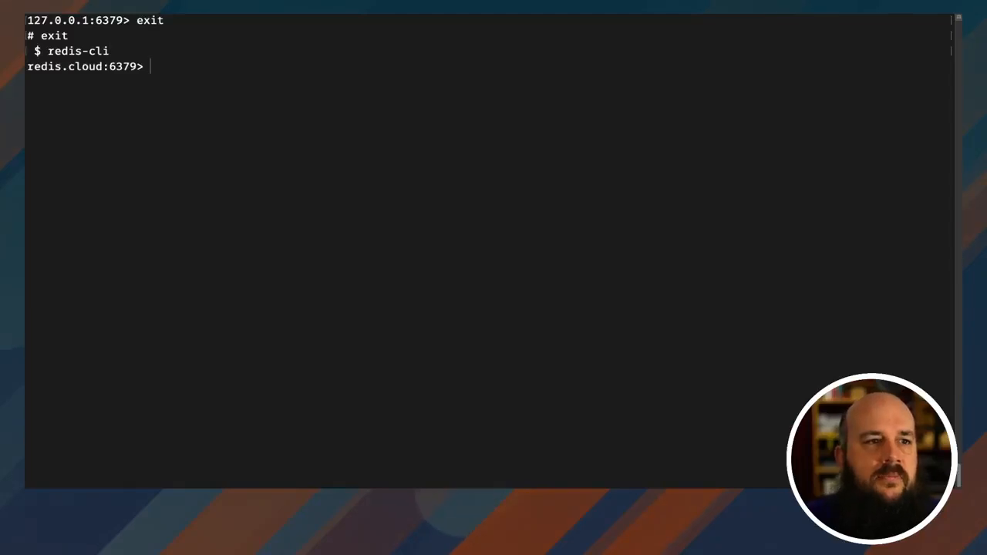
type("ping")
type("d")
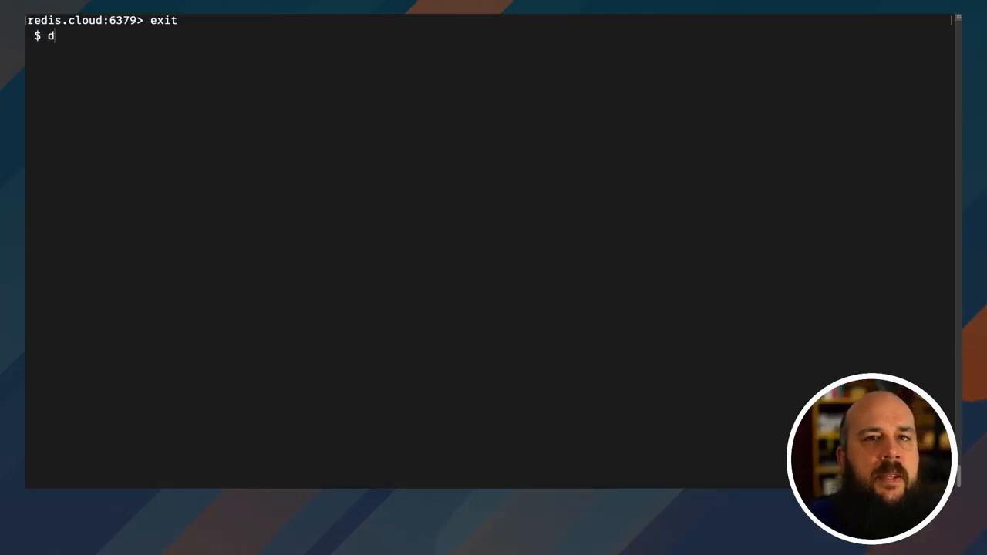
Step: List containers, then try docker stop with the mistyped ID 7c855cd4fab7, which fails
type("ocker ps")
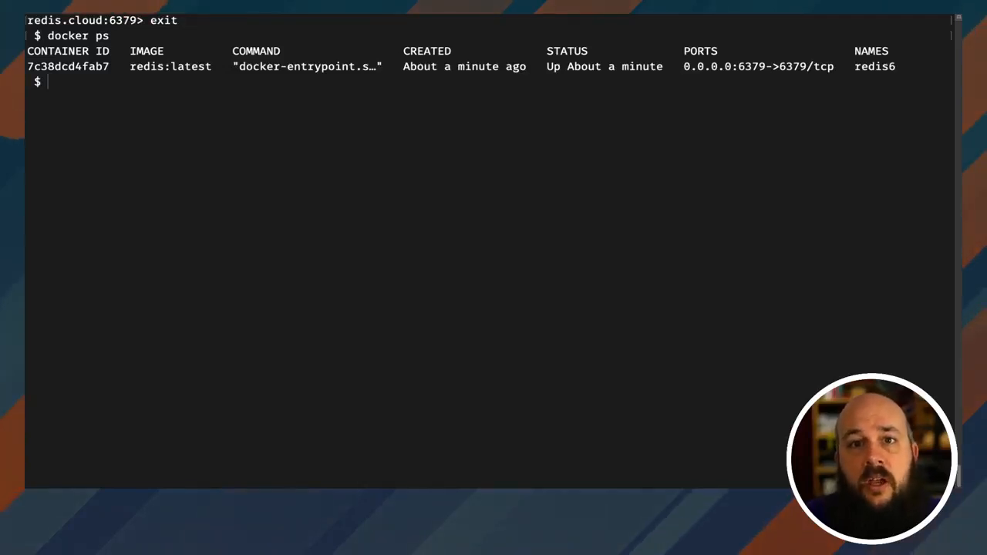
type("docker")
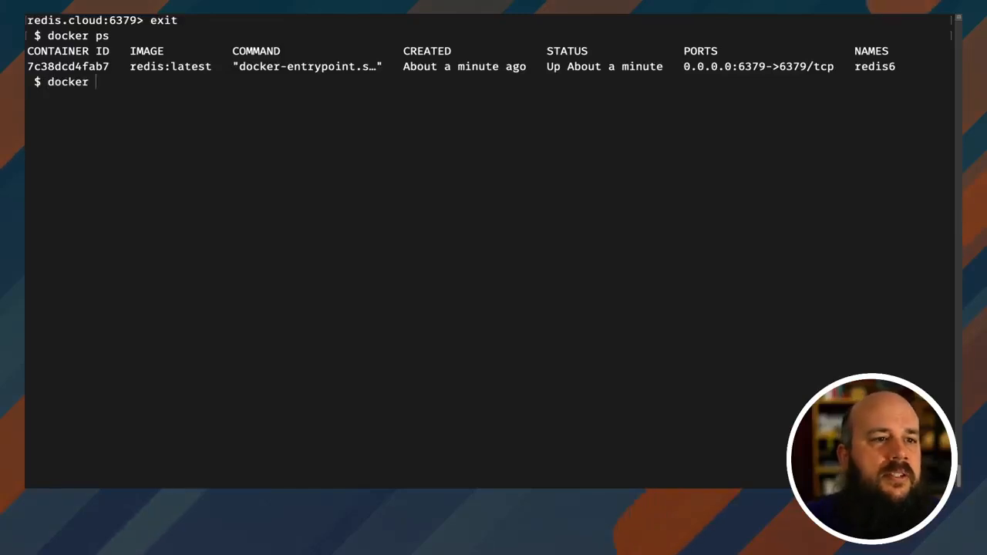
type("stop 7c")
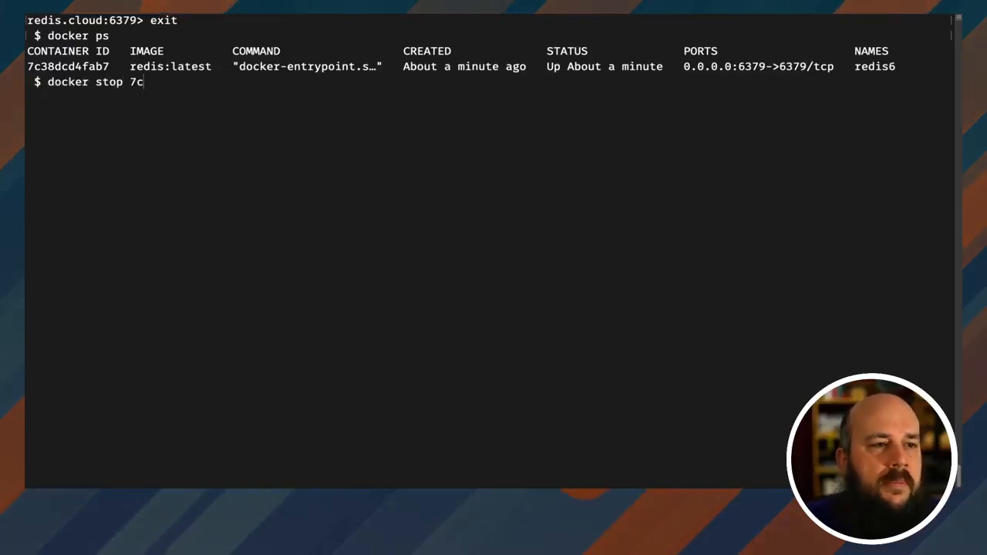
type("855")
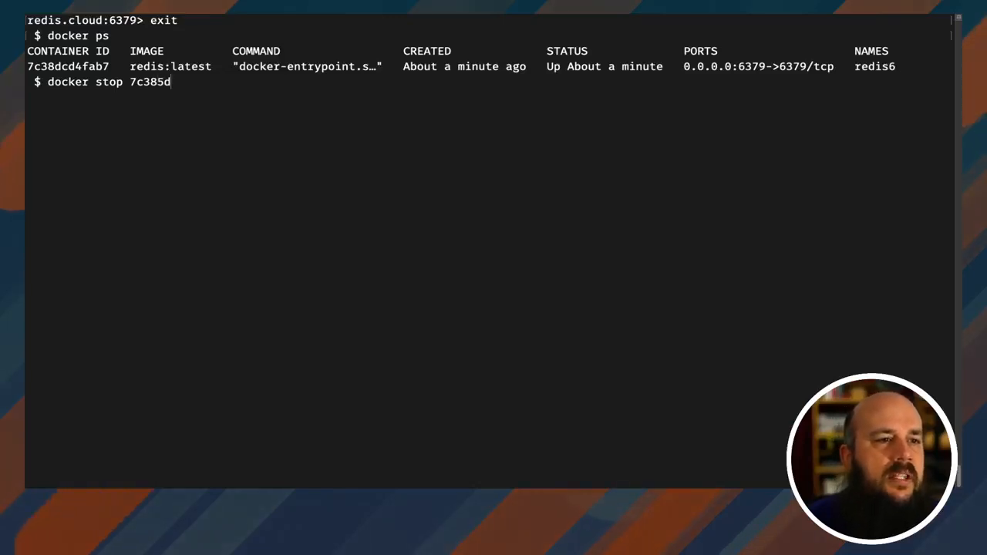
type("cd4fab7")
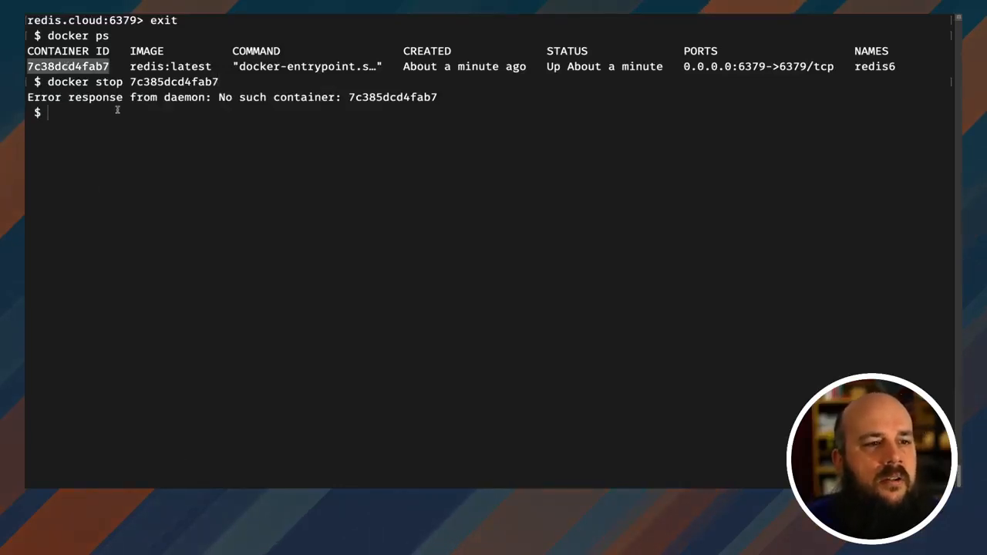
type("docker")
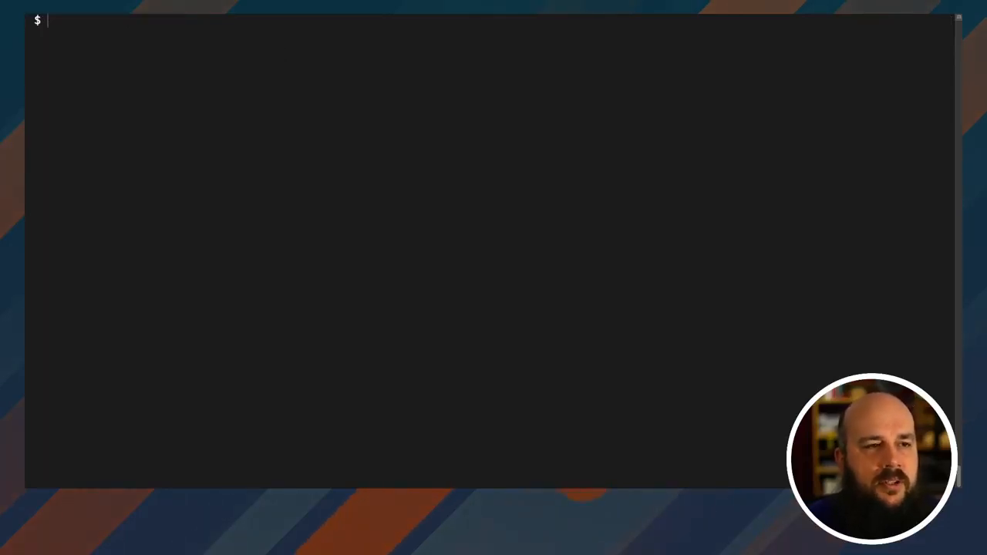
Step: Run docker run -p 6379:6379 -d --name redis-mod redislabs/redismod, pulling the image
type("docker")
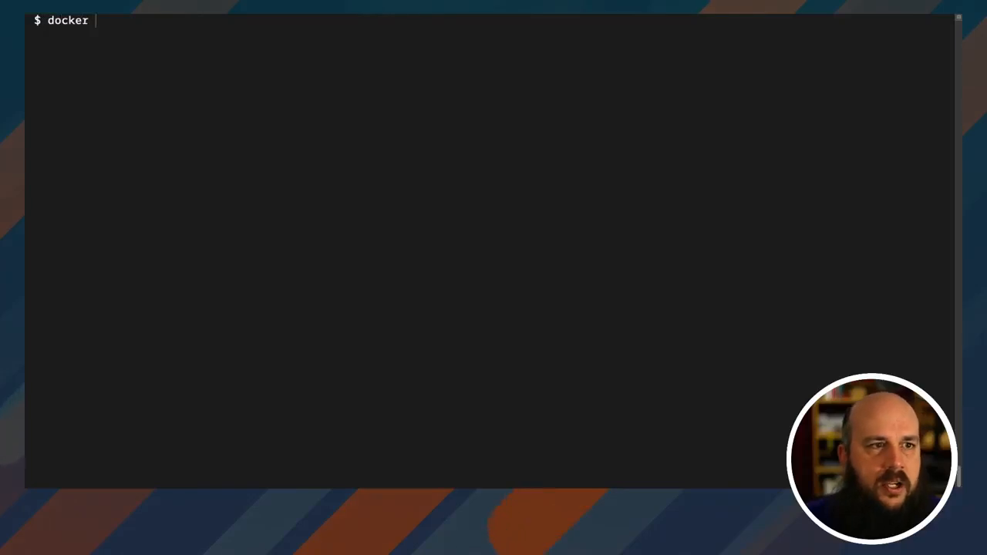
type("run -")
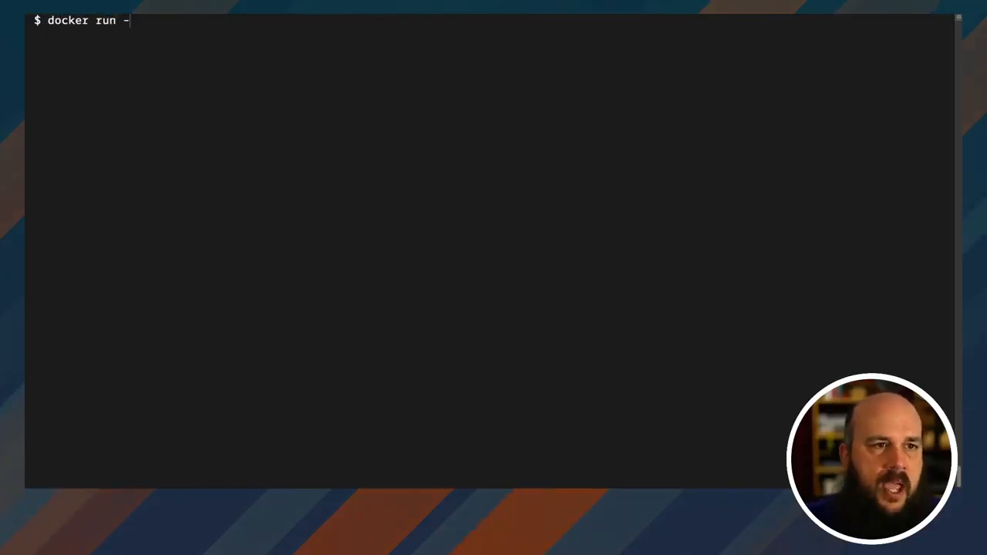
type("p")
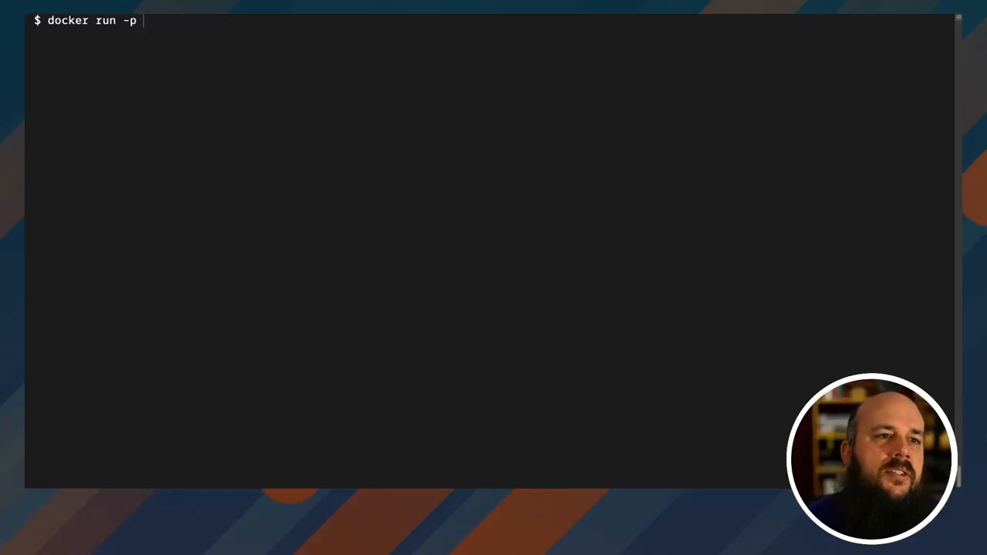
type("6379:6")
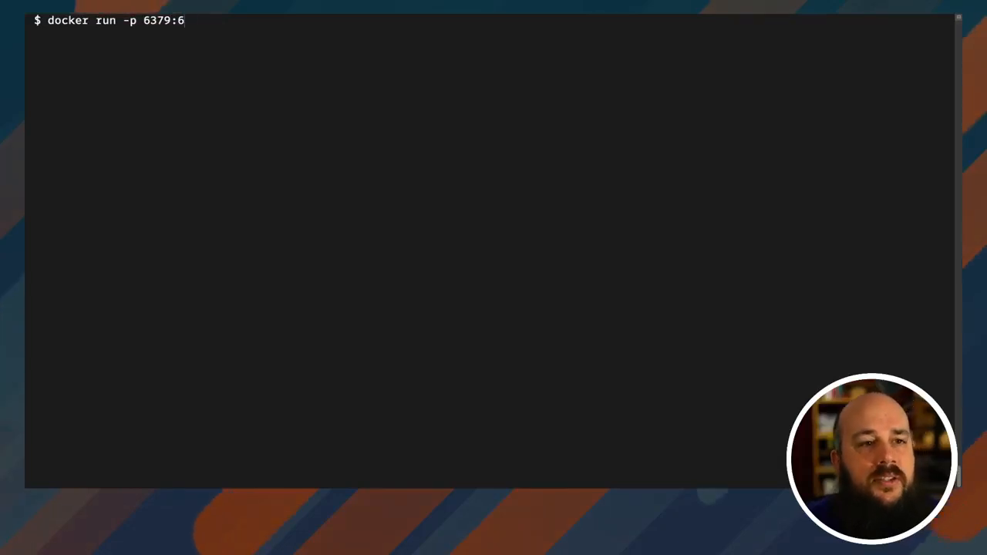
type("379 -d")
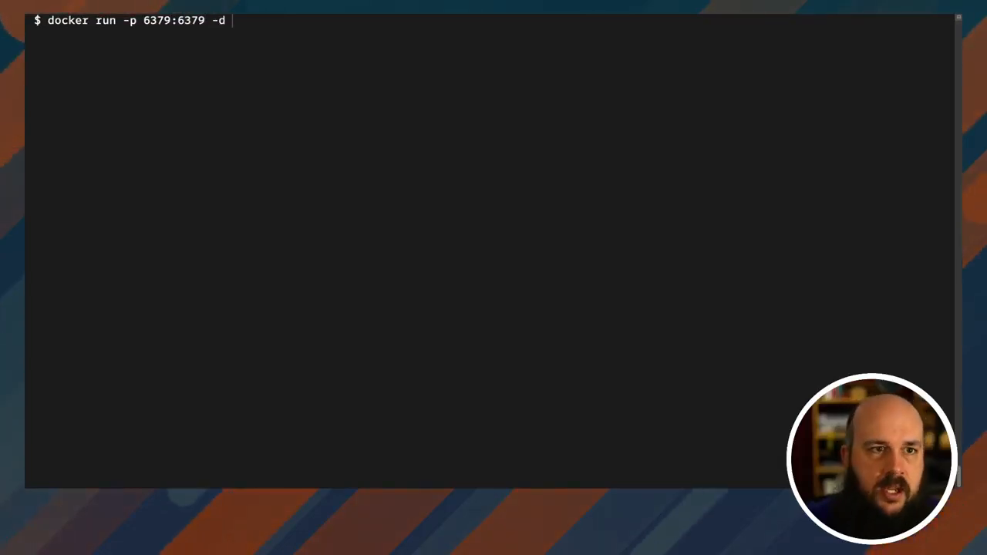
type("--name")
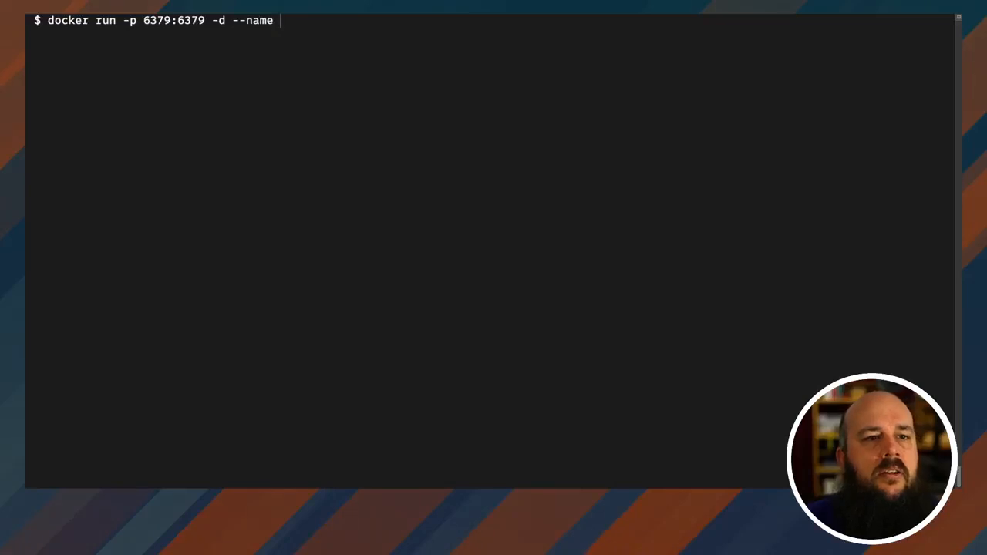
type("redis-")
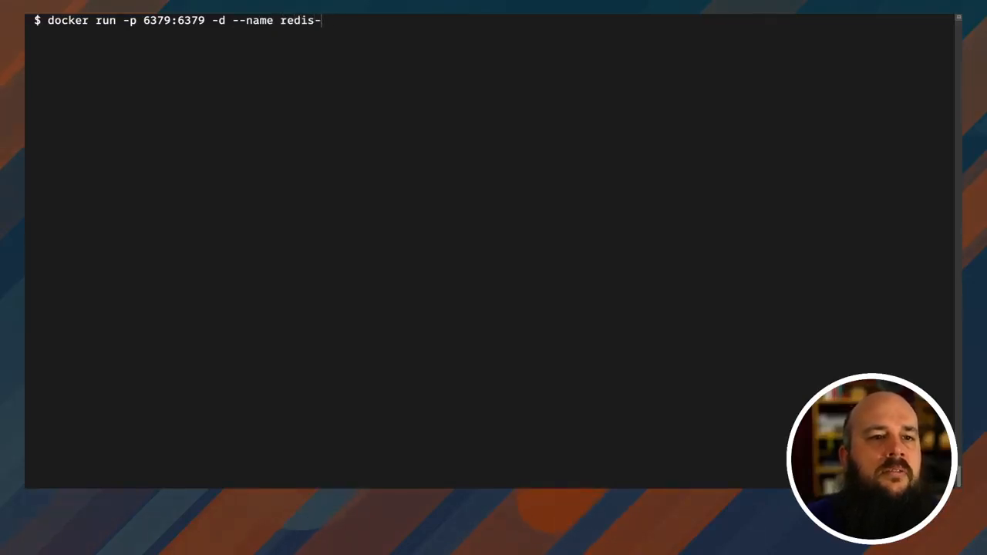
type("mod redislabs/redi")
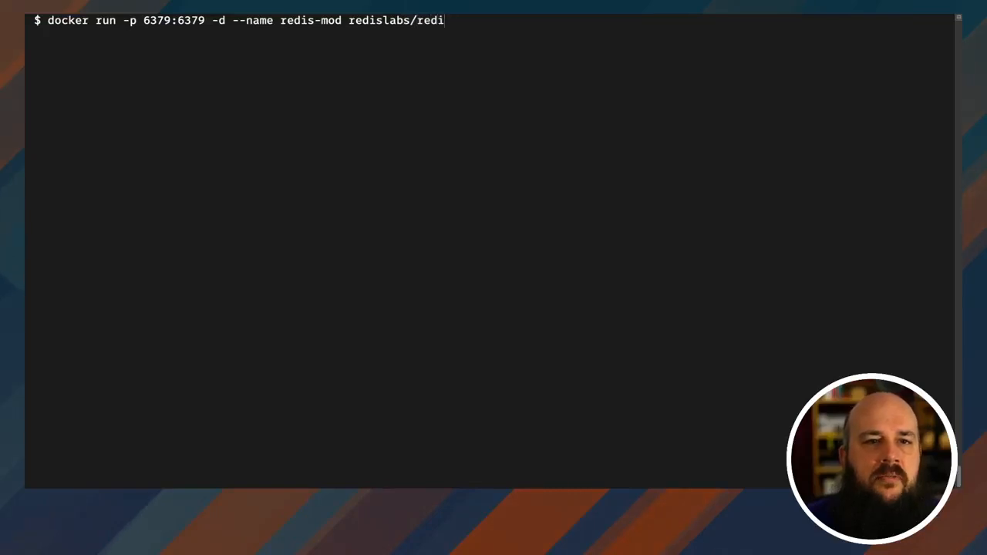
type("smod")
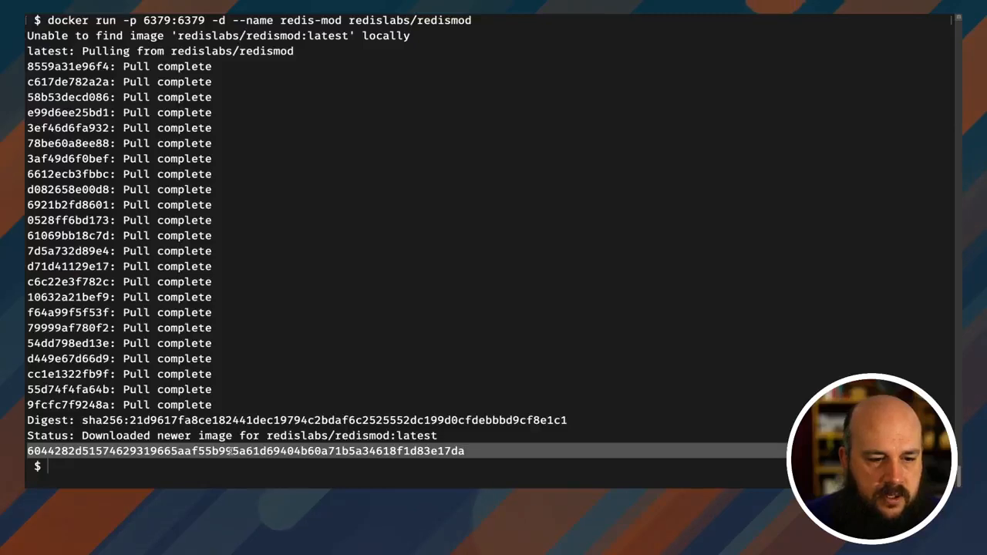
type("docker ps")
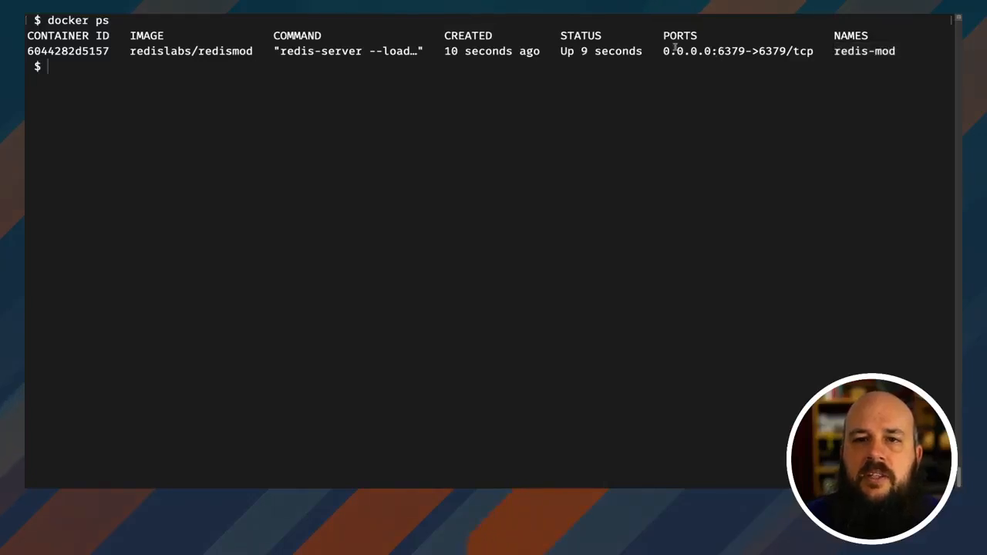
Step: Check the redis-mod entry in the container listing and launch redis-cli
double_click(738, 51)
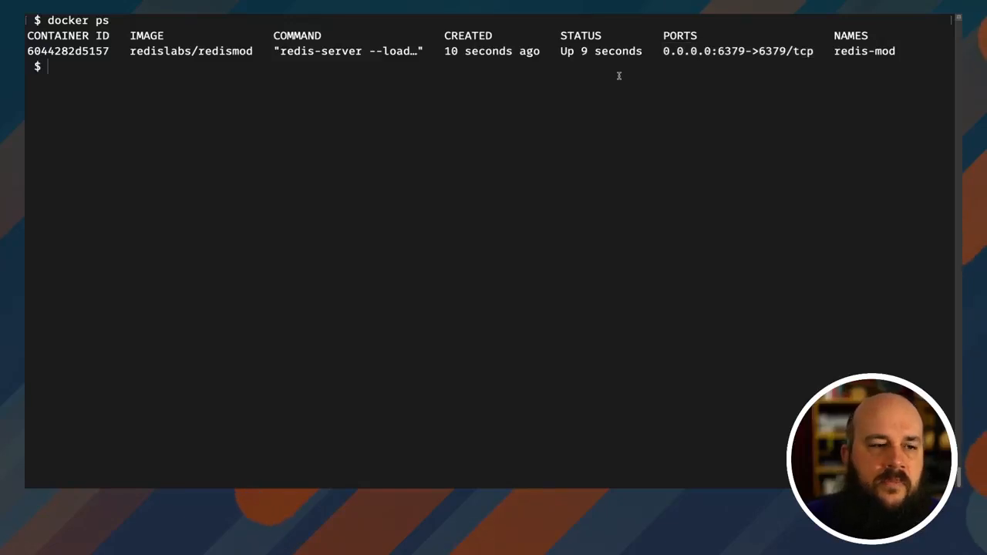
type("redis-cl")
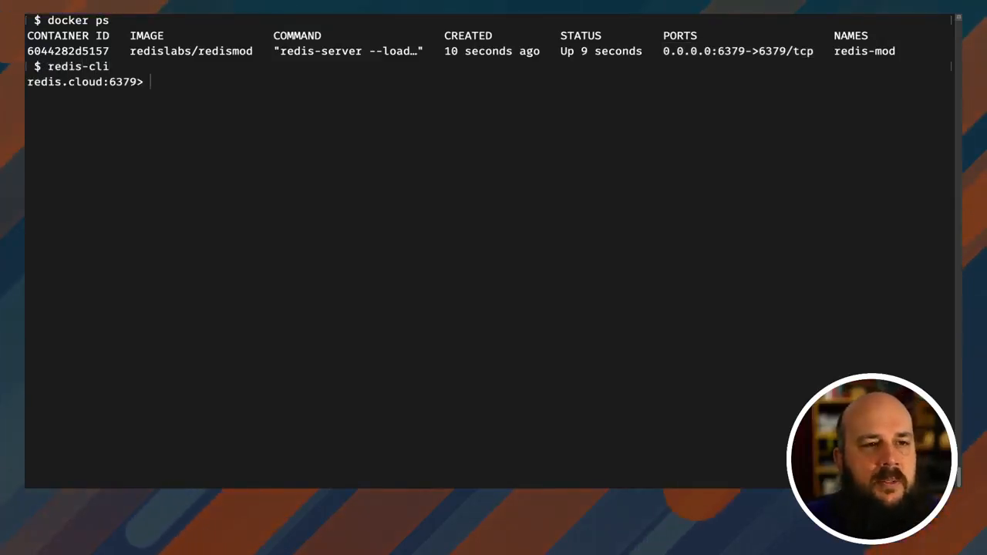
Step: Run info server then info modules, highlighting the ai module among those listed
type("info server")
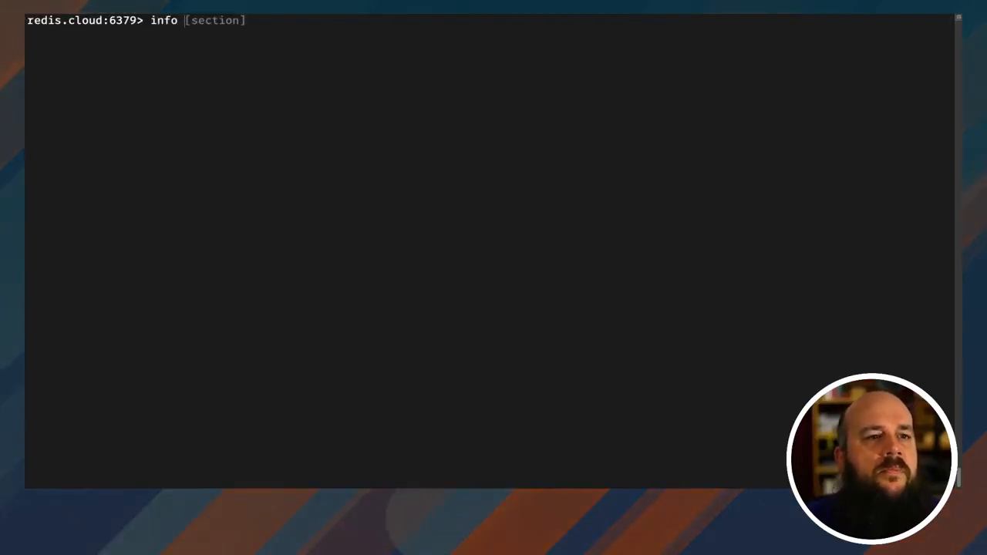
type("modules")
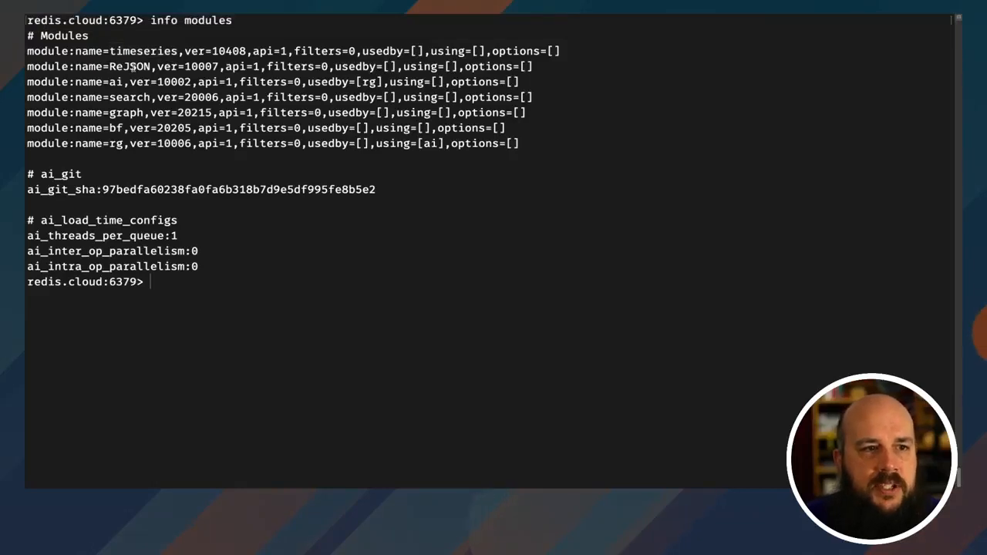
double_click(116, 82)
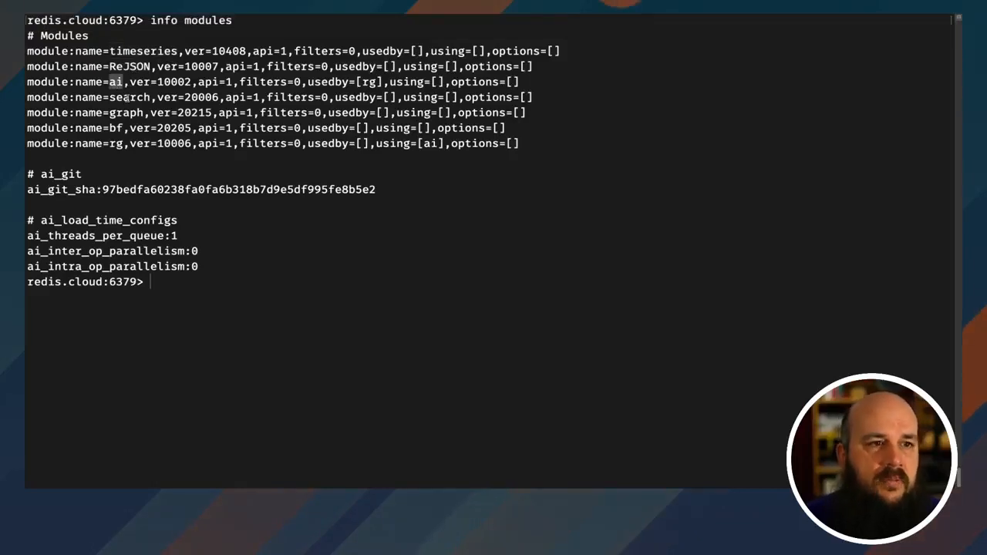
double_click(123, 112)
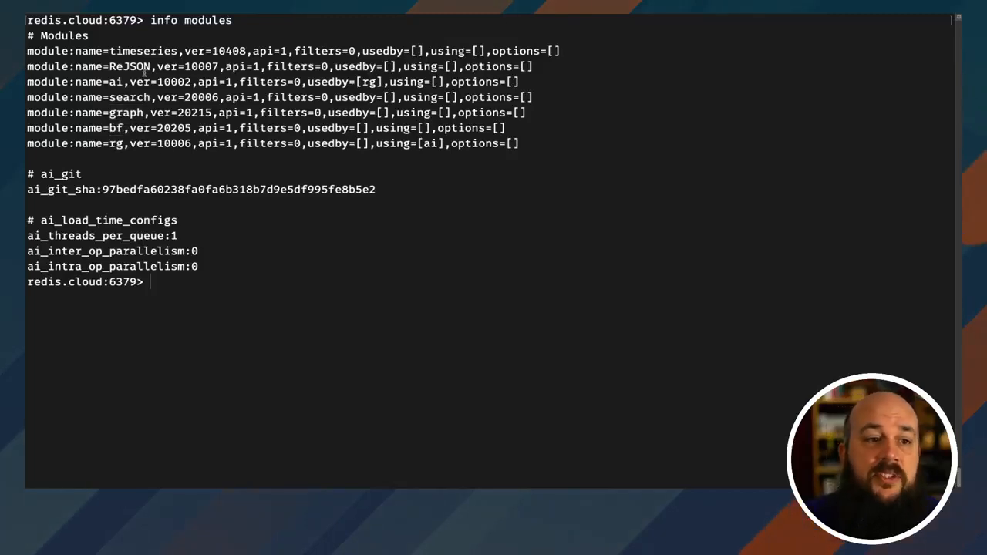
mouse_move(246, 286)
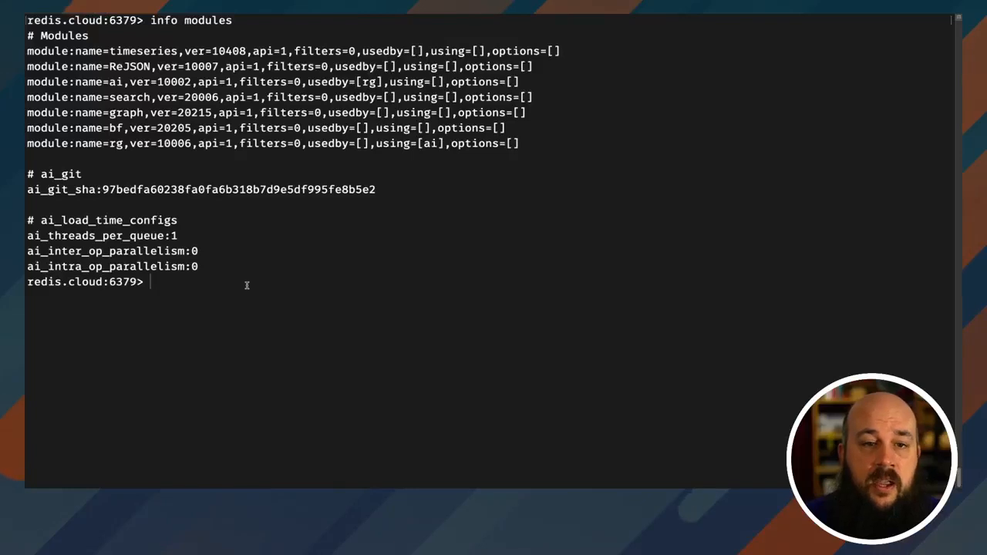